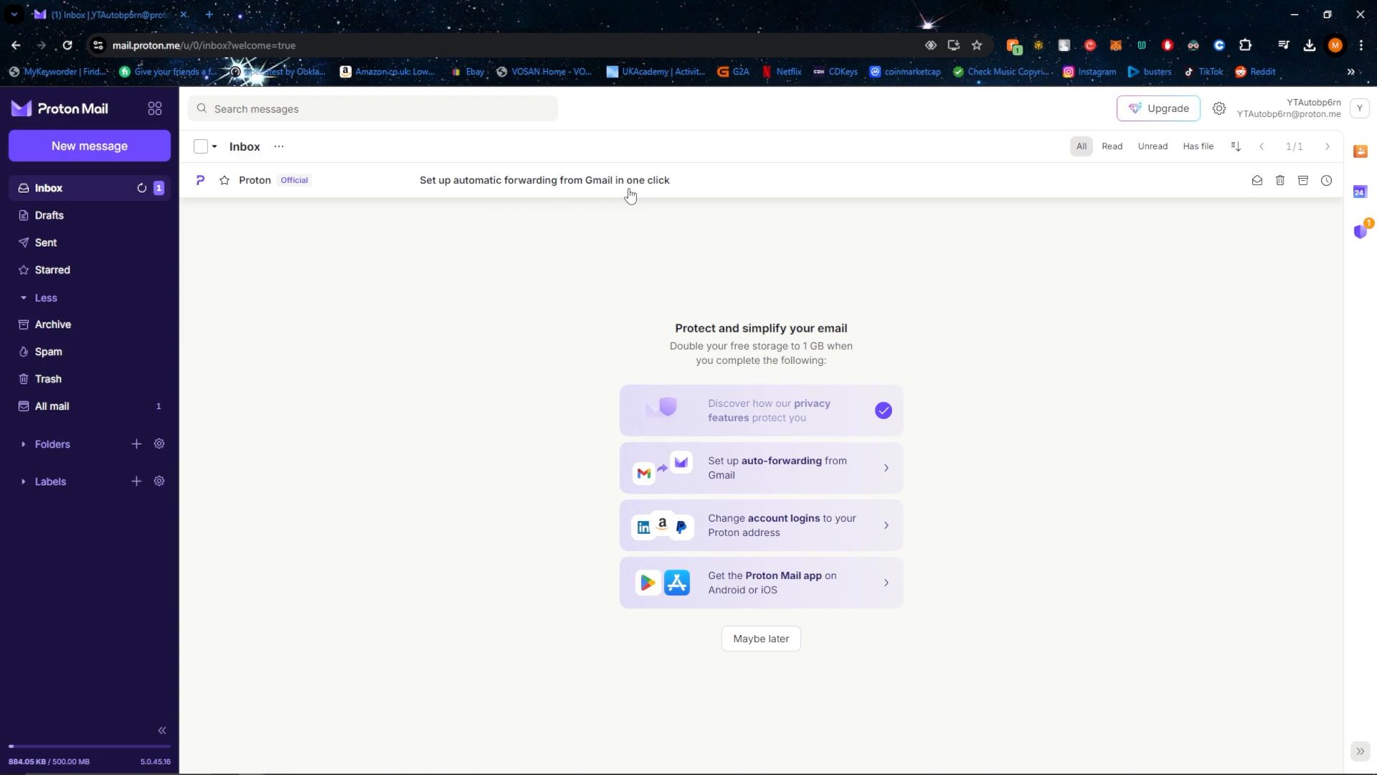
mouse_move(223, 199)
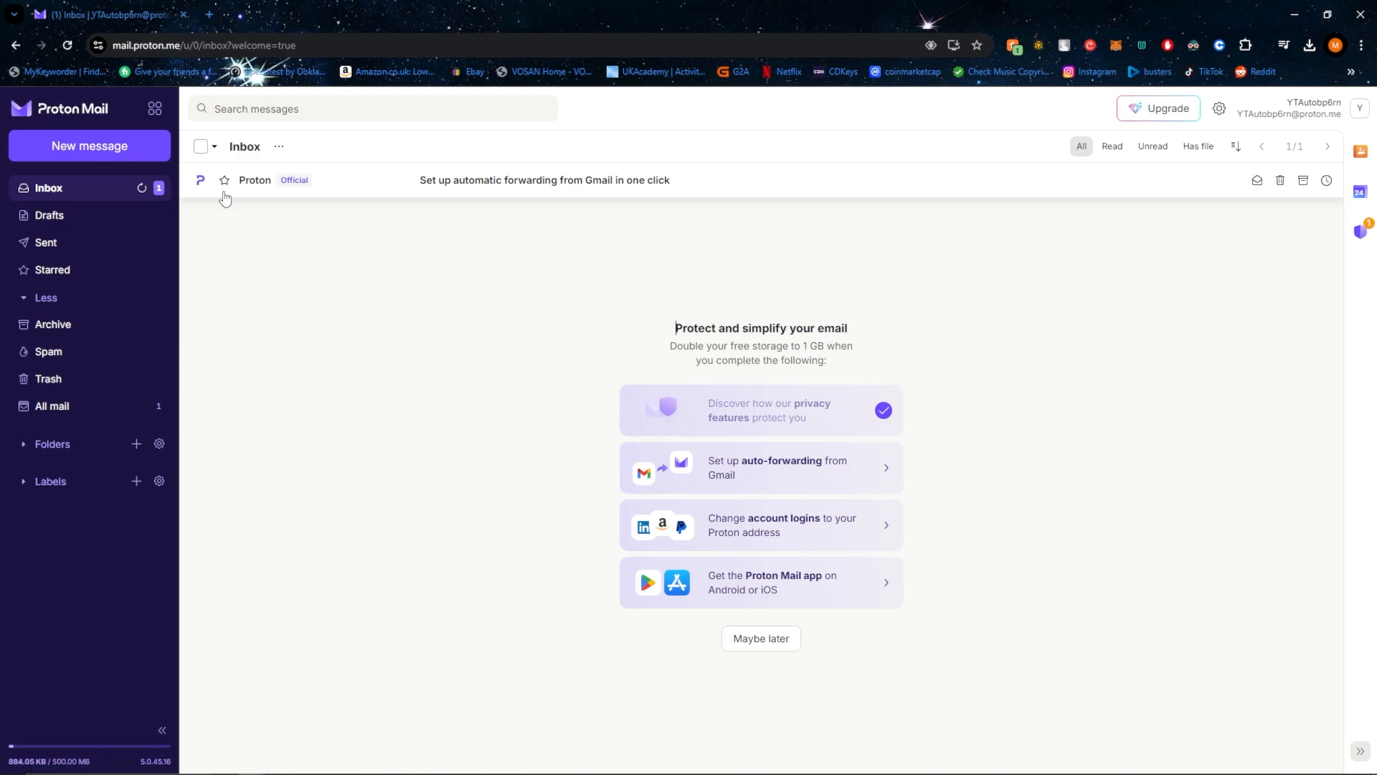
mouse_move(615, 176)
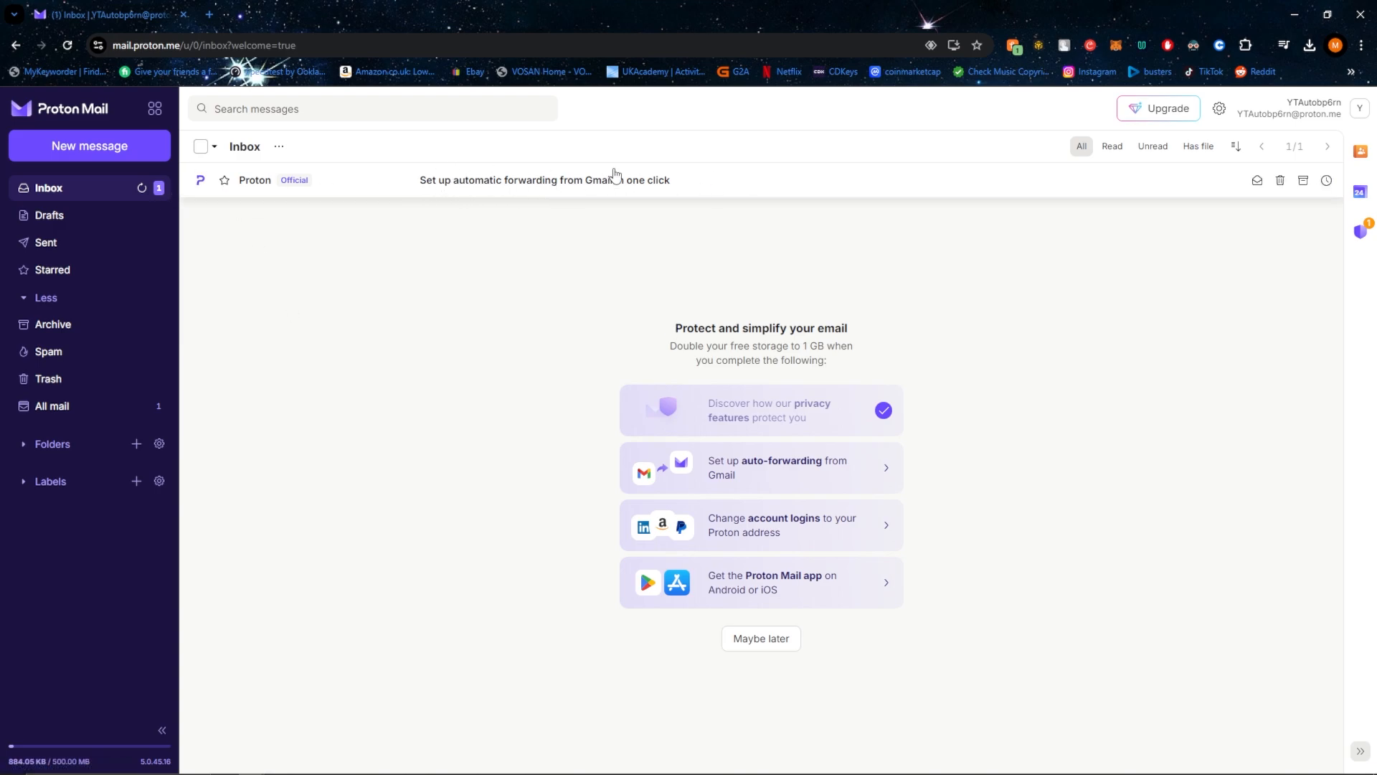
mouse_move(439, 264)
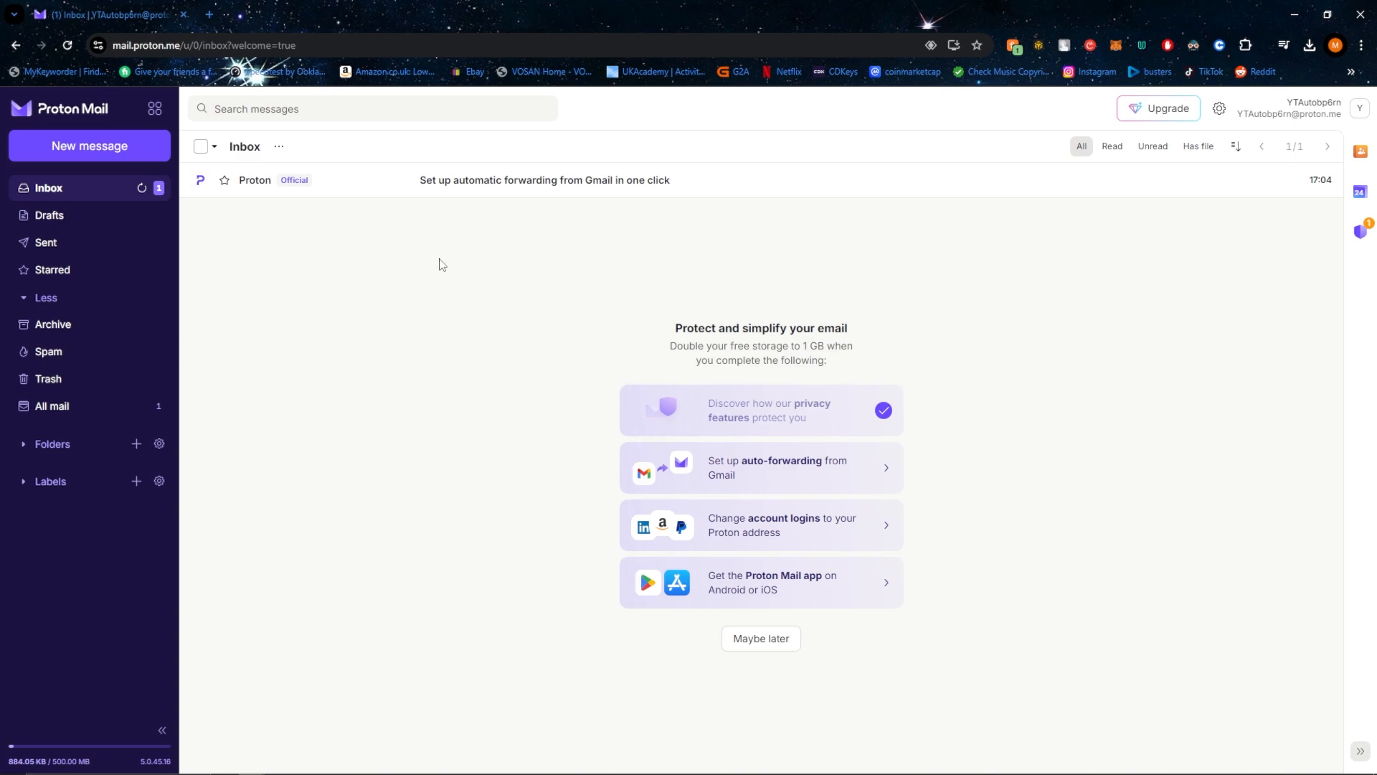
mouse_move(993, 142)
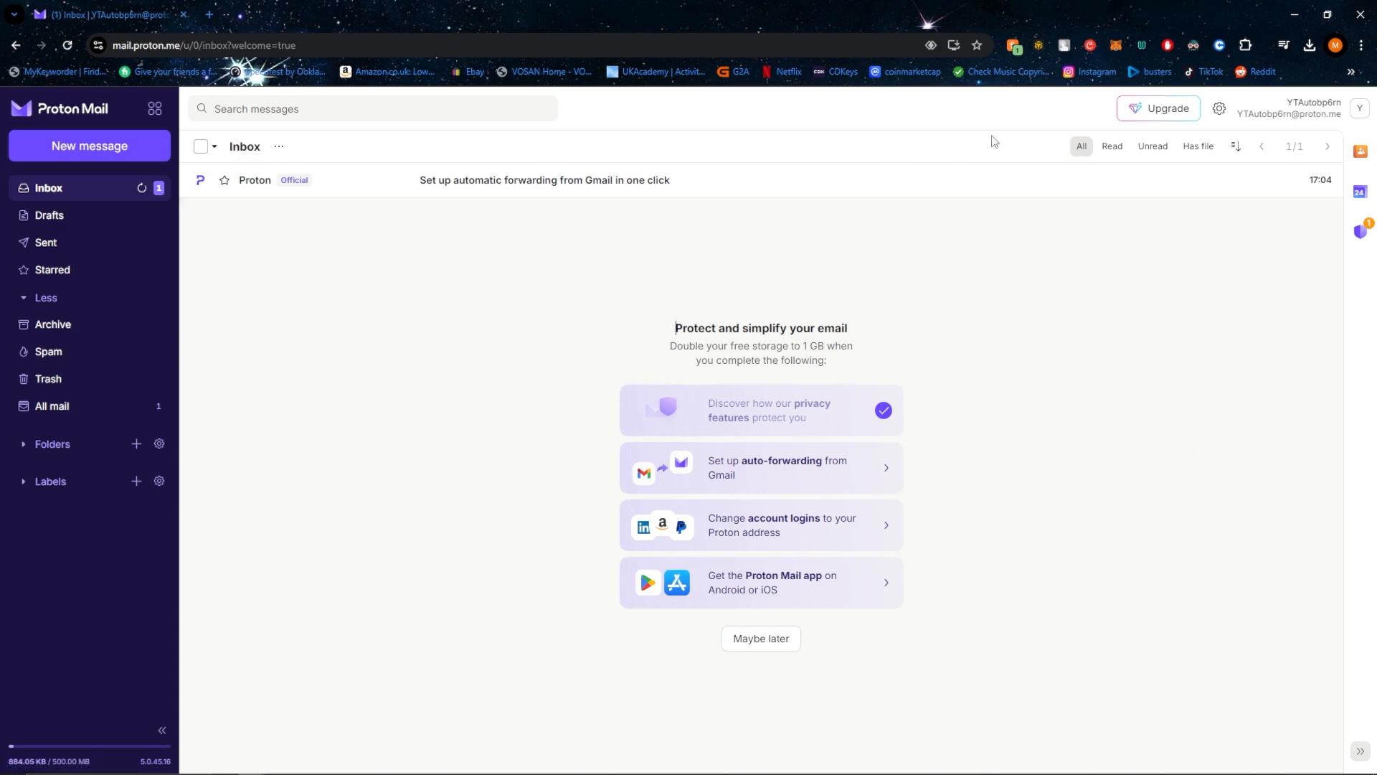
mouse_move(332, 221)
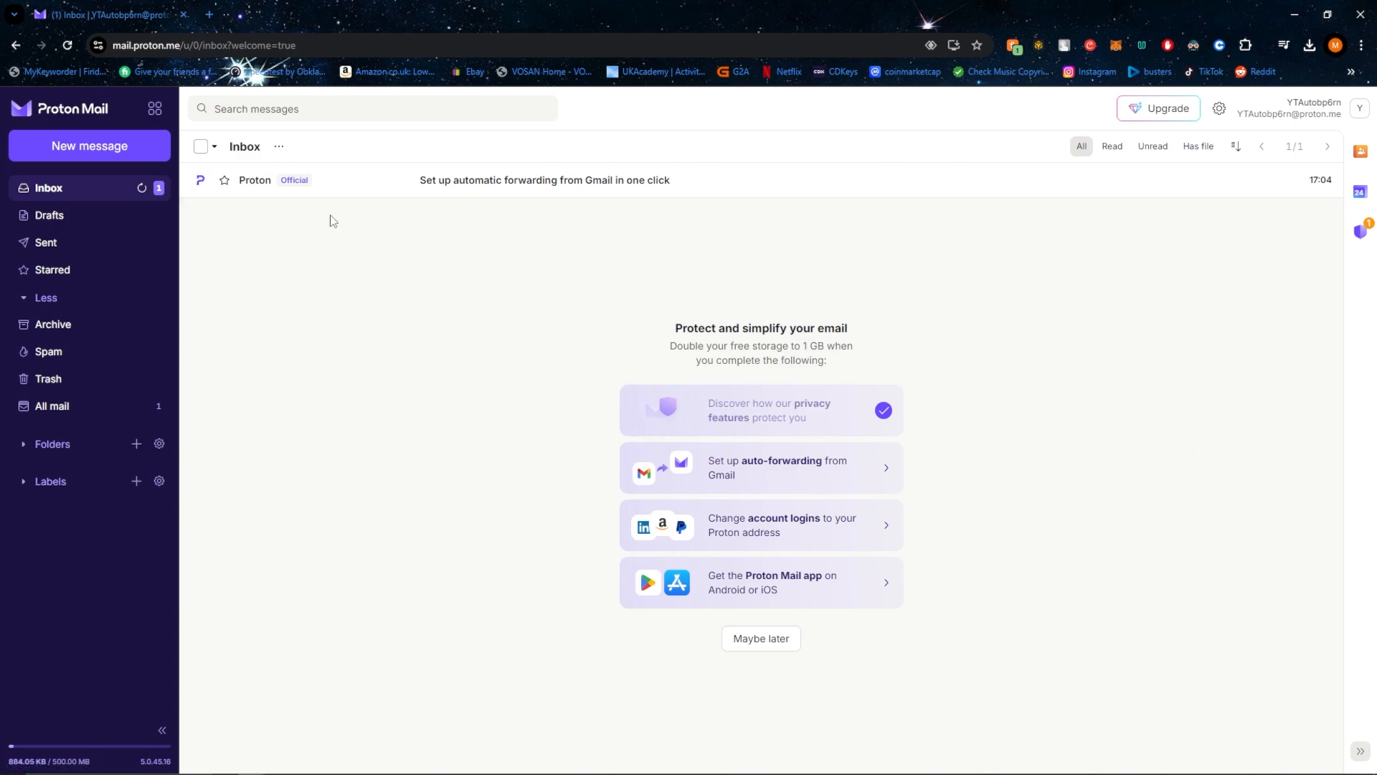
- Expand the Folders and Labels sidebar sections, both currently empty
left_click(52, 443)
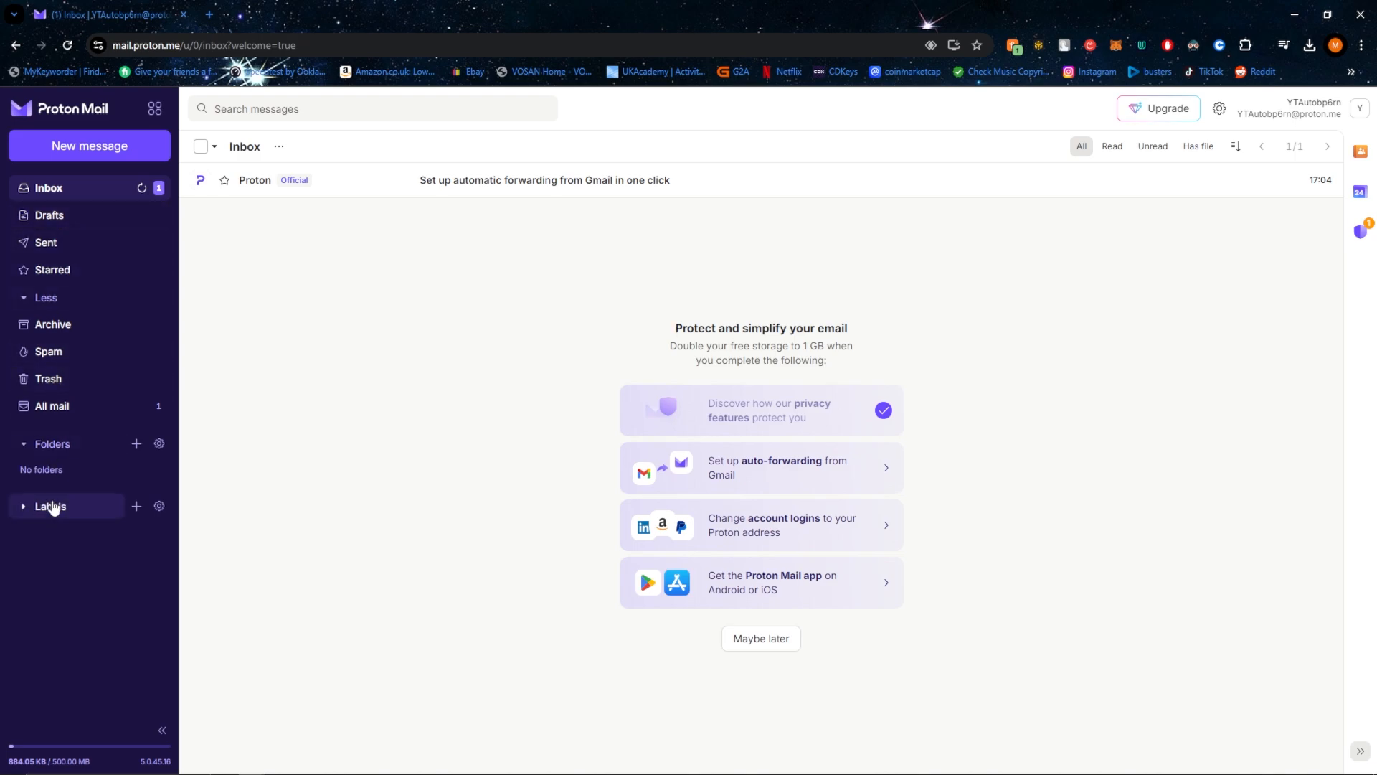
left_click(50, 506)
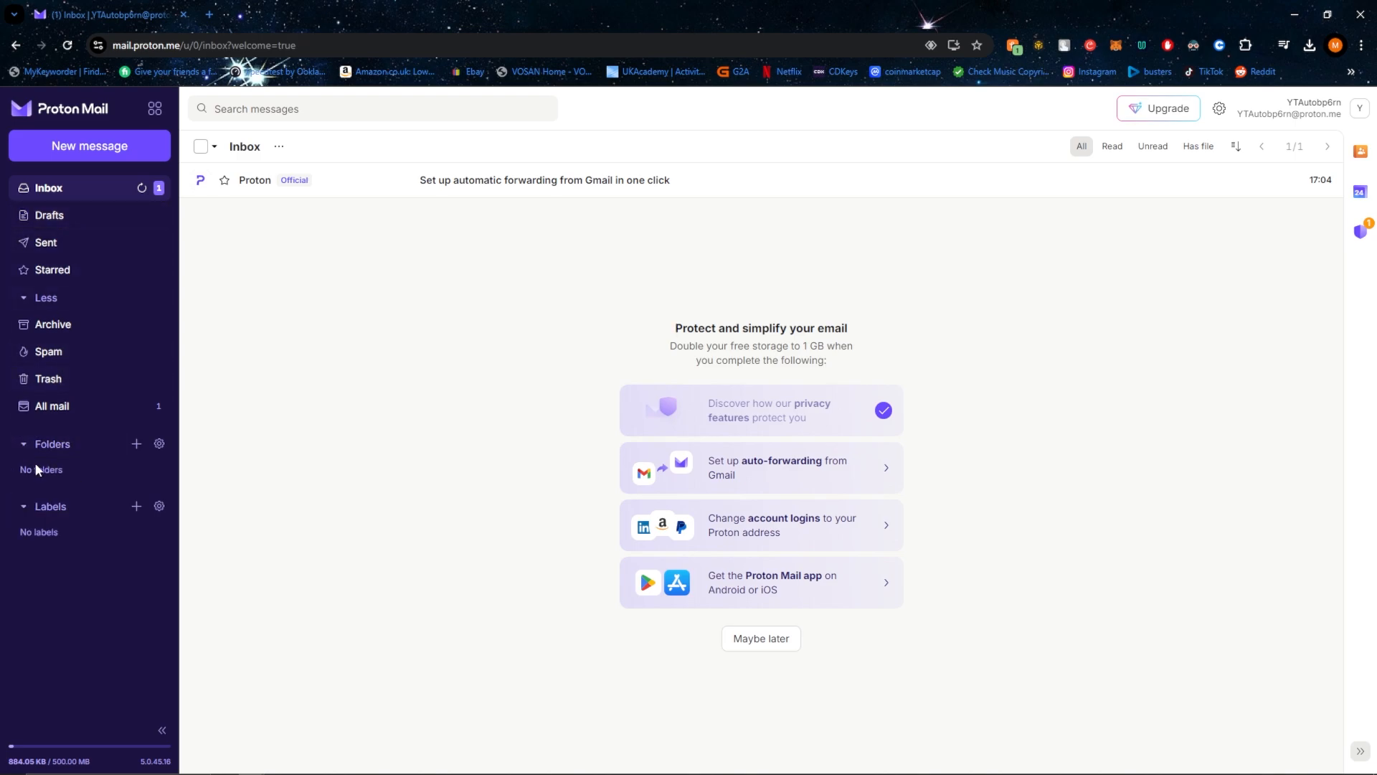
mouse_move(123, 508)
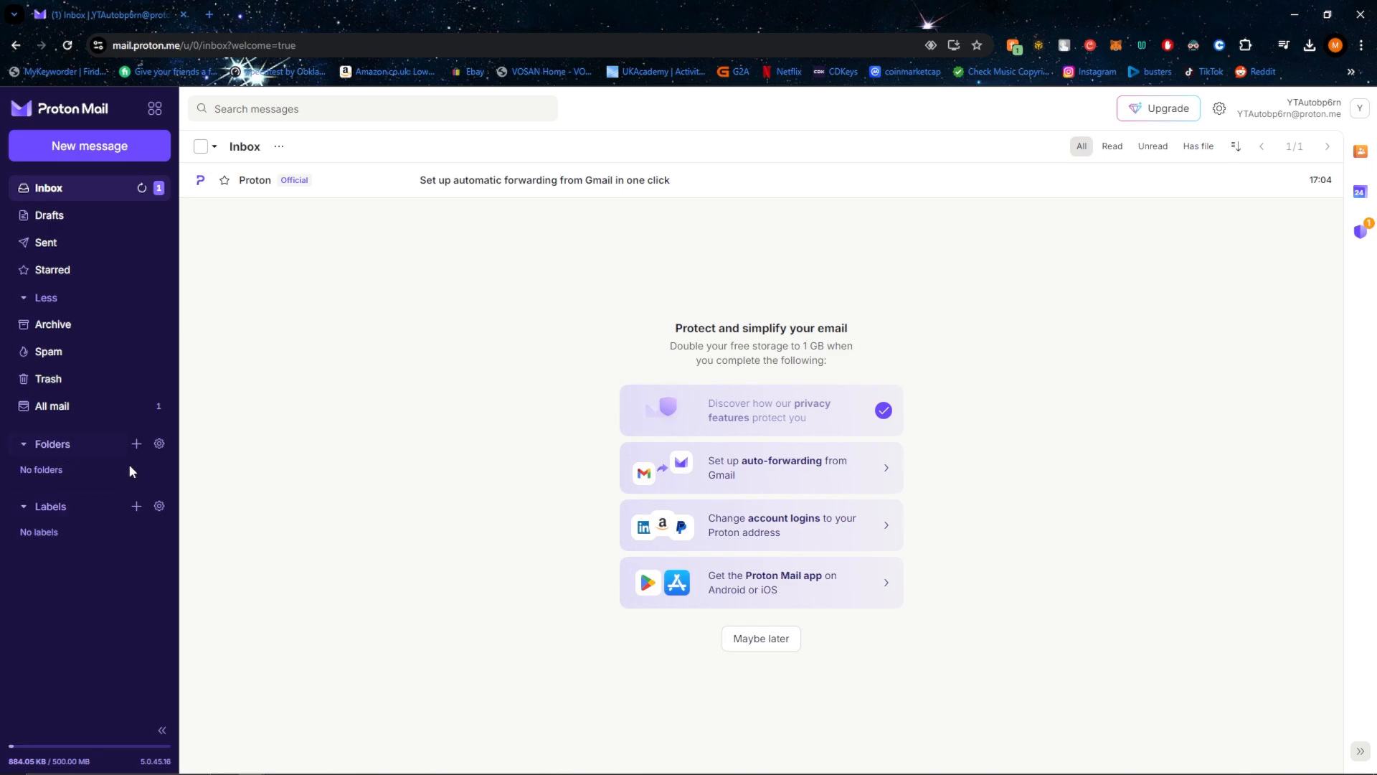
- Create a new top-level folder named 'Proton' and save it
left_click(136, 444)
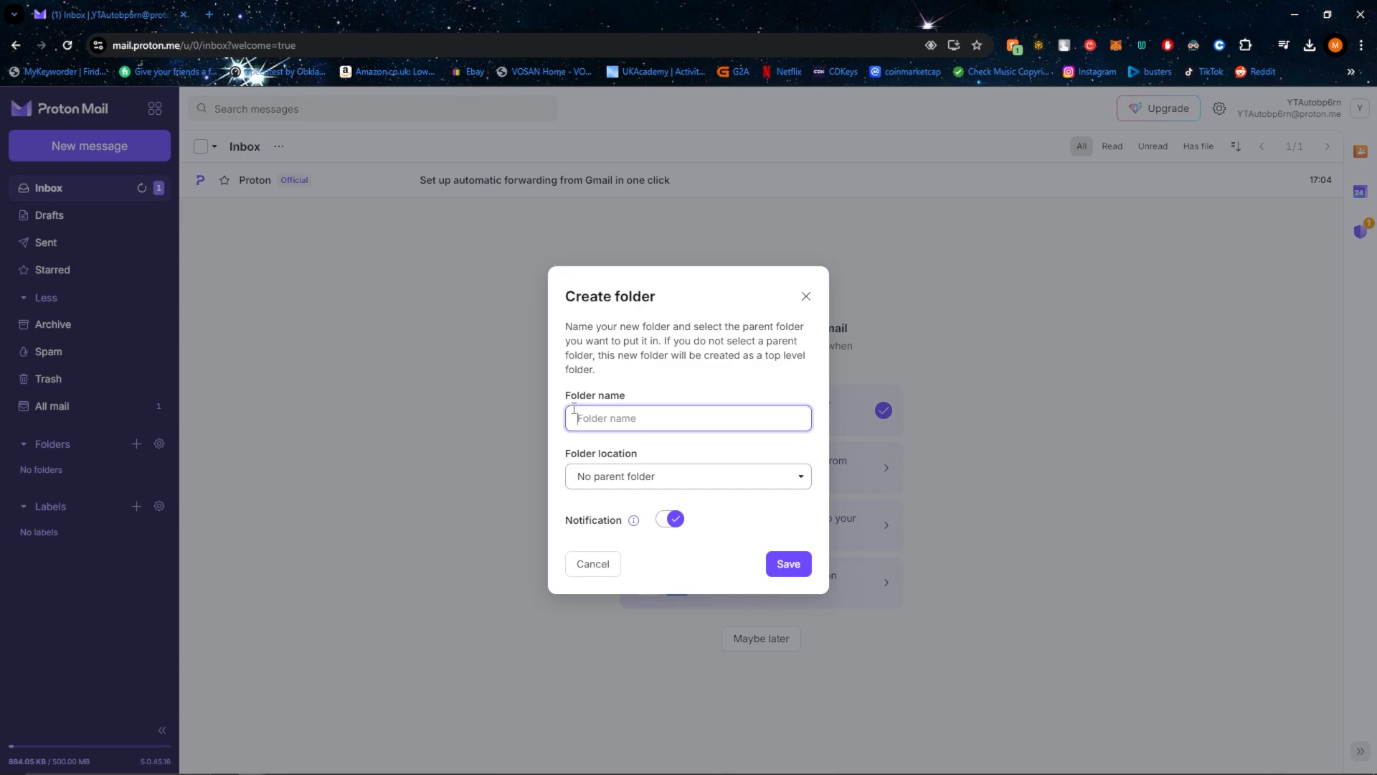
type("Proton")
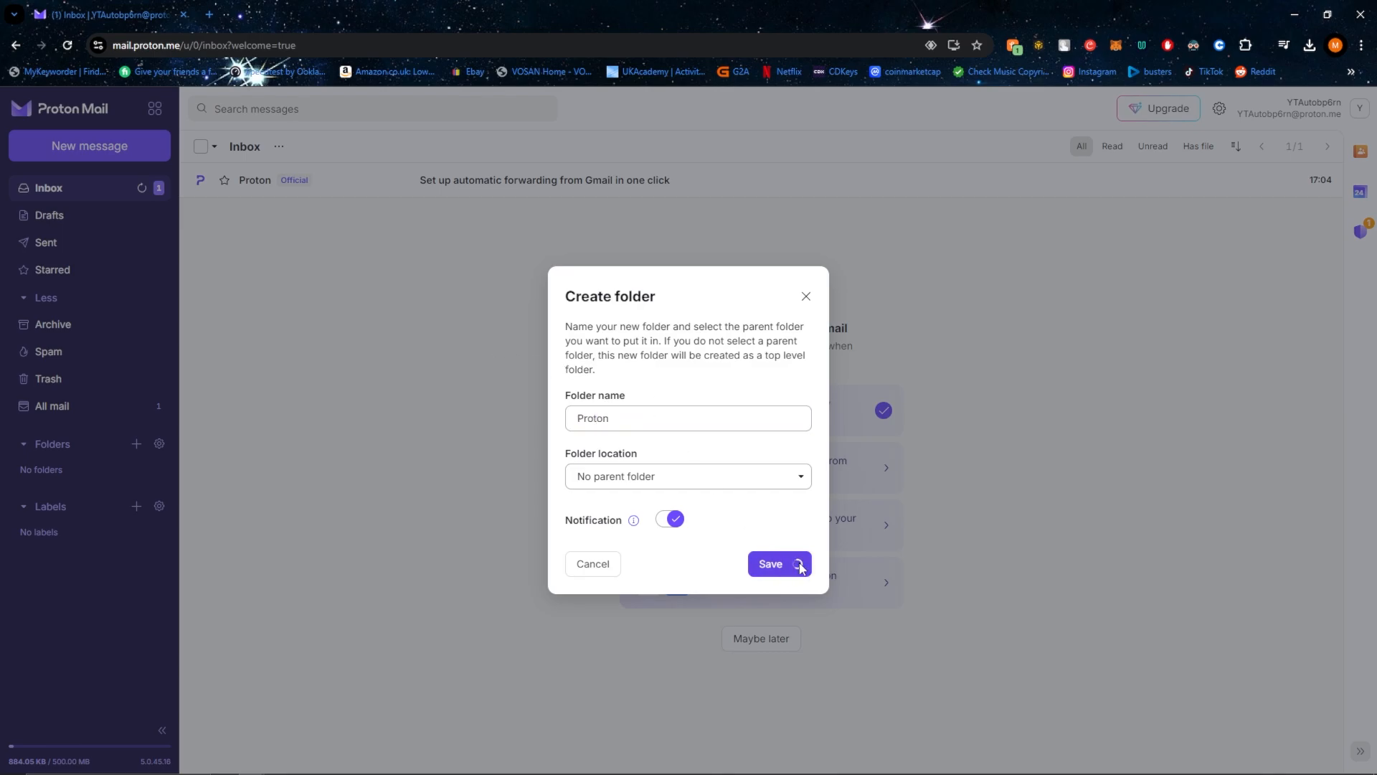
left_click(771, 563)
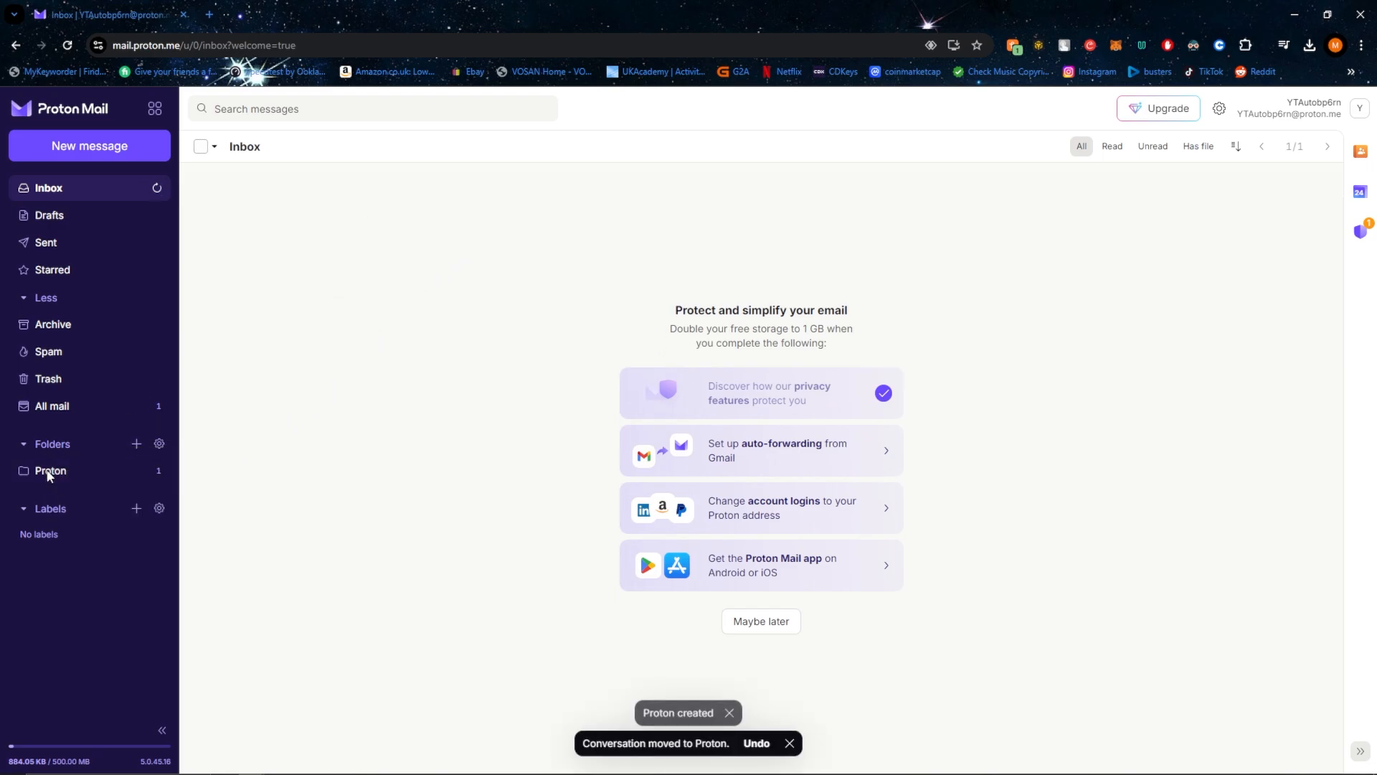
- Show the Proton folder and create a purple label named 'Proton Label'
left_click(50, 470)
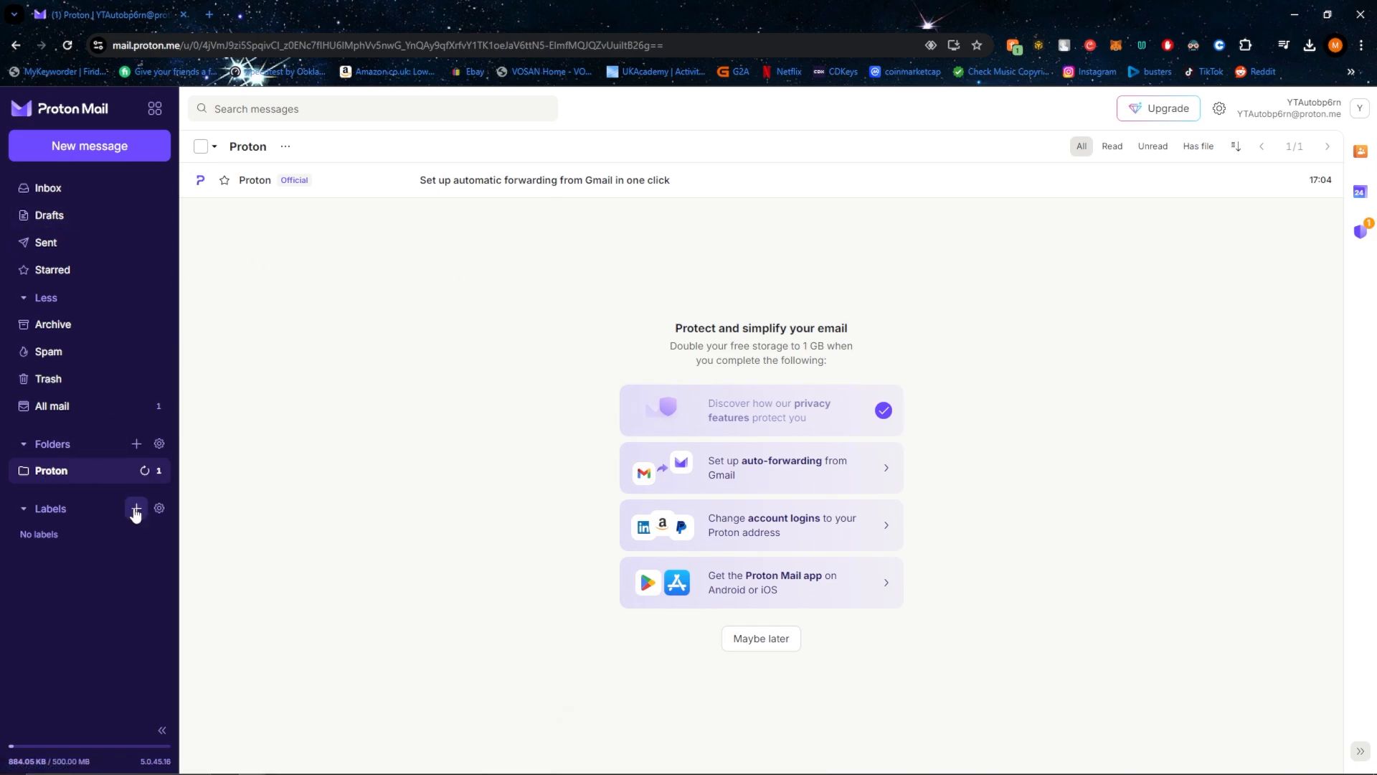
left_click(136, 508)
type("Proton")
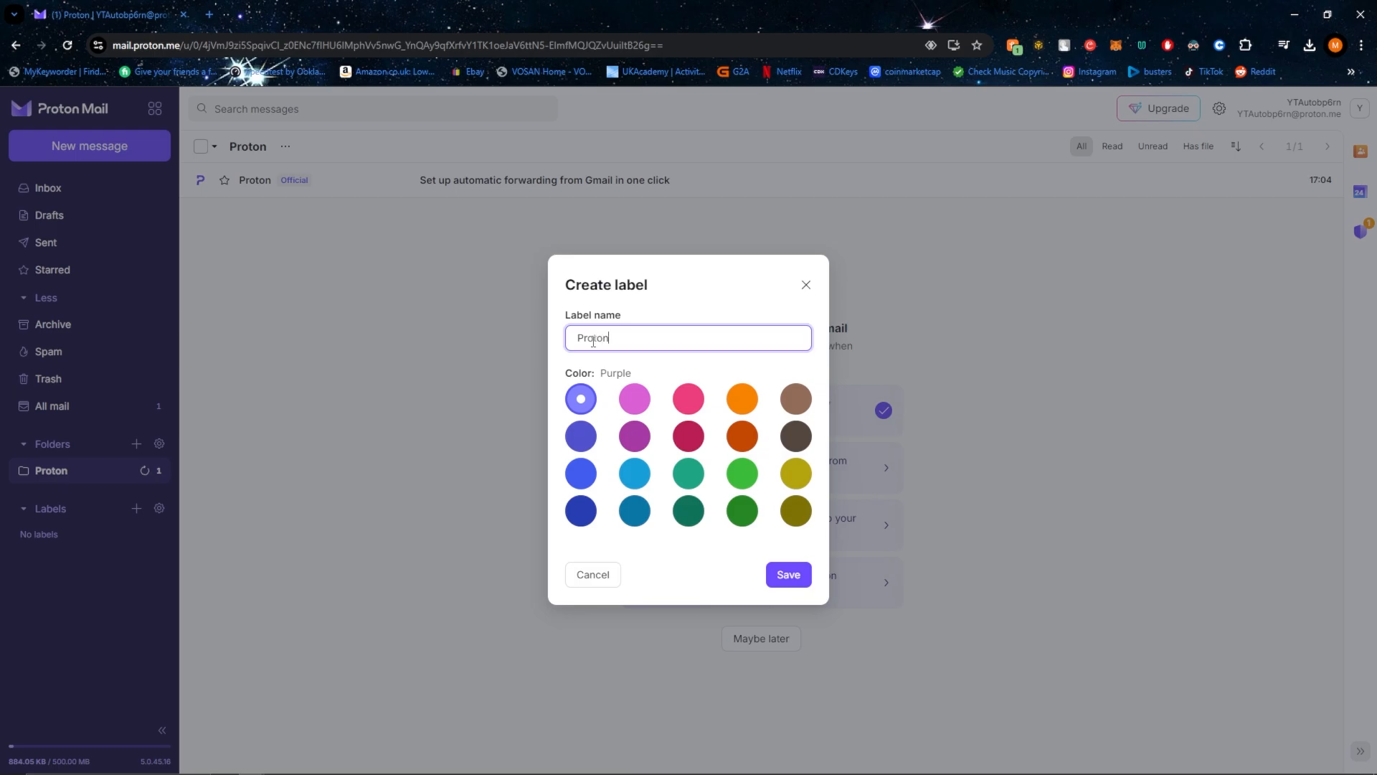
left_click(786, 573)
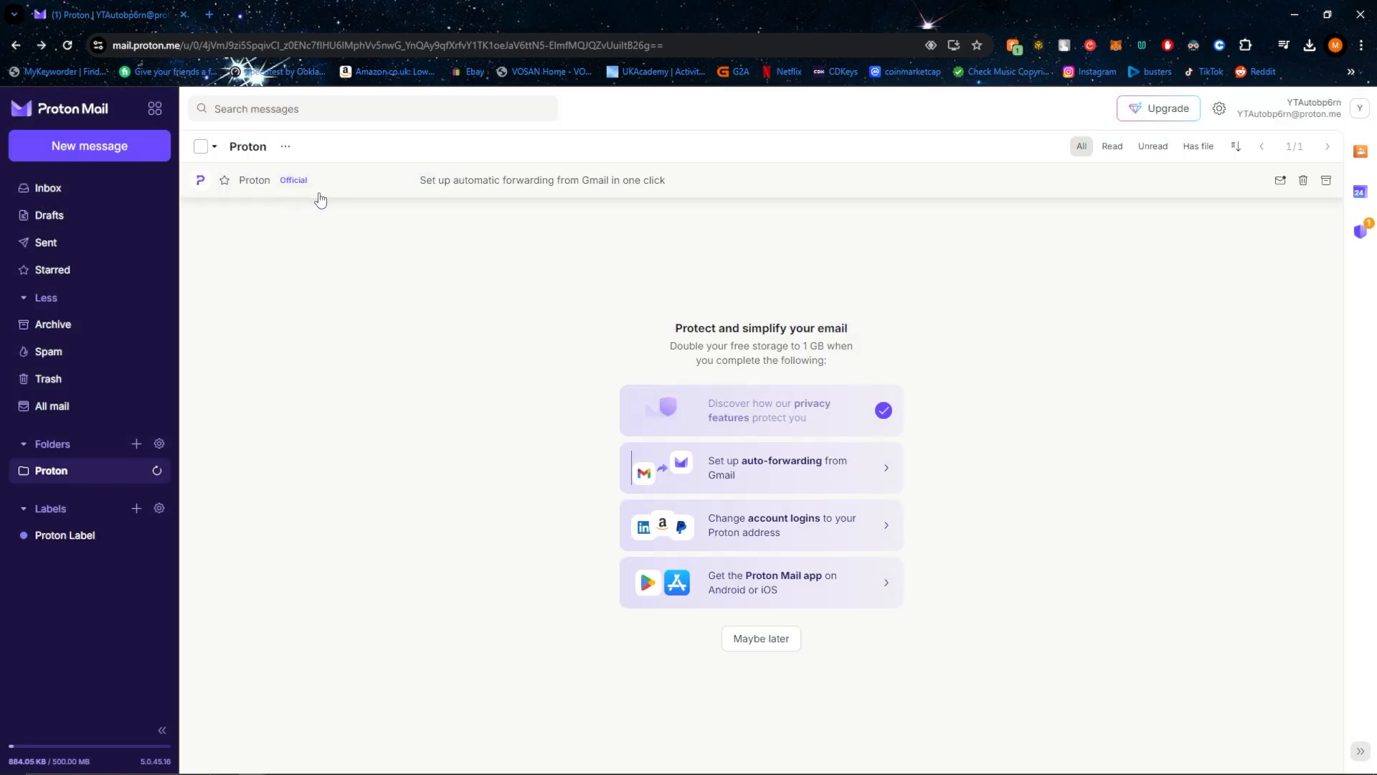
mouse_move(384, 187)
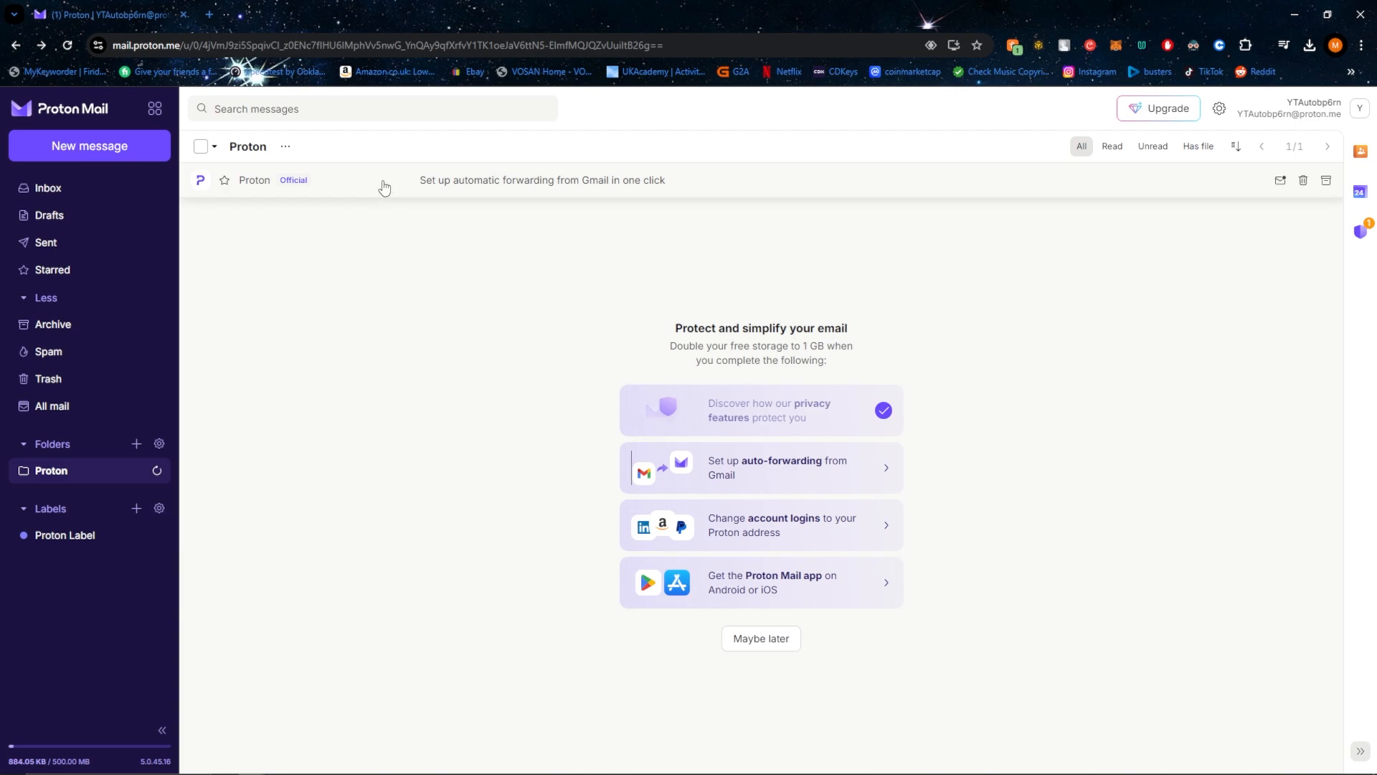